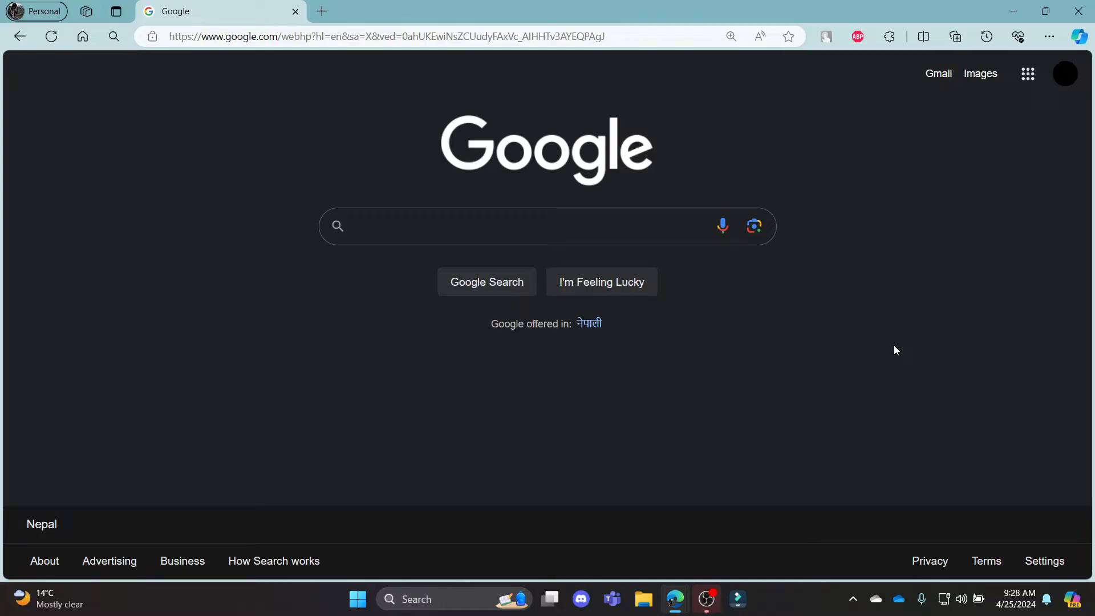
{"action": "mouse_move", "coordinate": [1044, 407]}
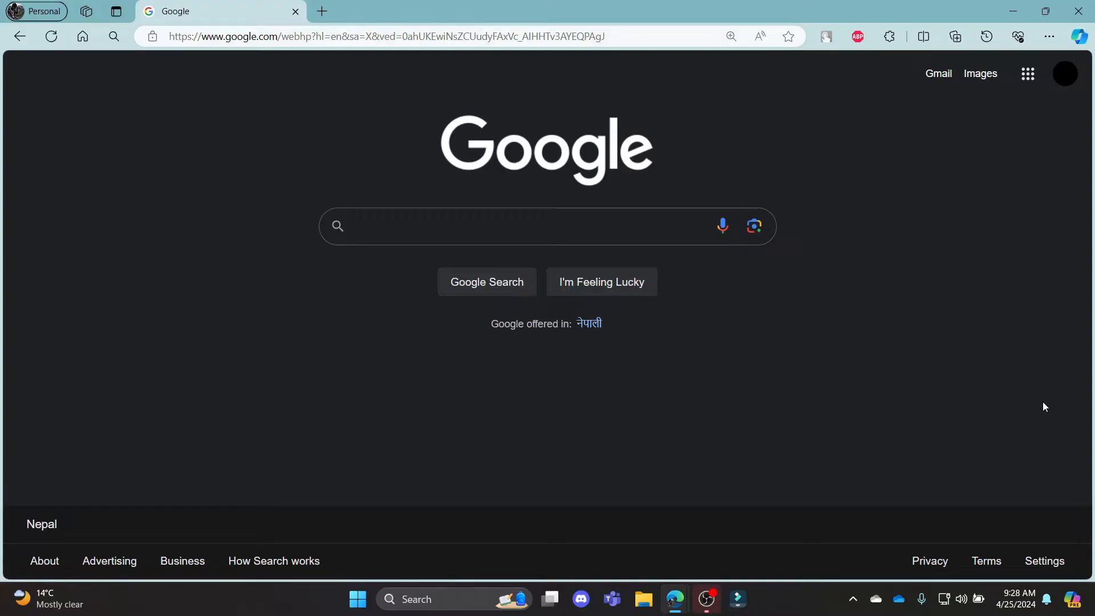
{"action": "mouse_move", "coordinate": [616, 224]}
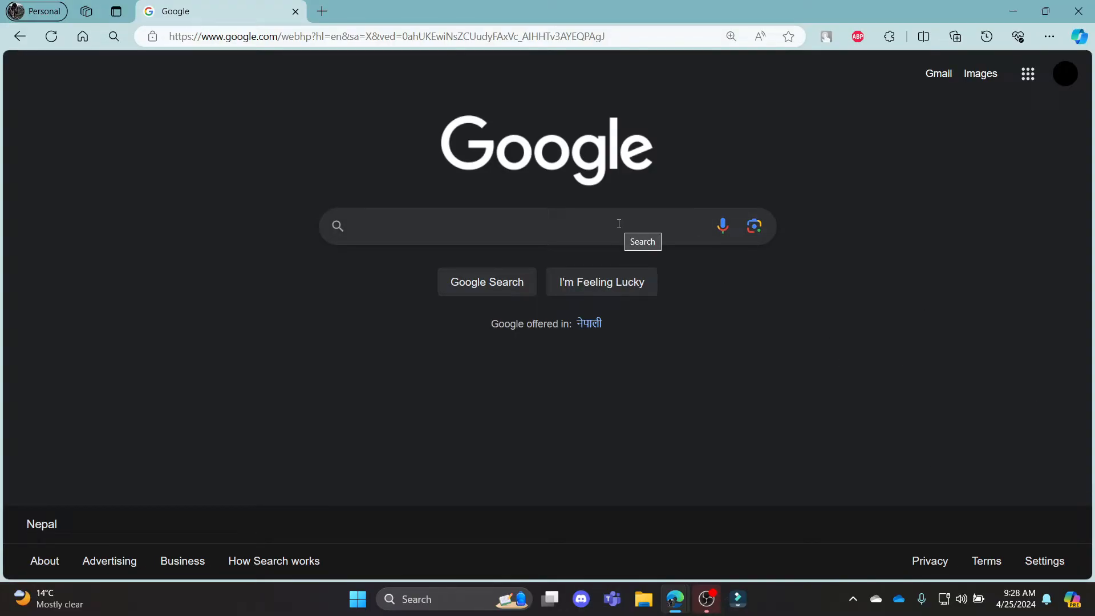
Search Google for "beautiful ai login"
{"action": "type", "text": "beautiful ai login"}
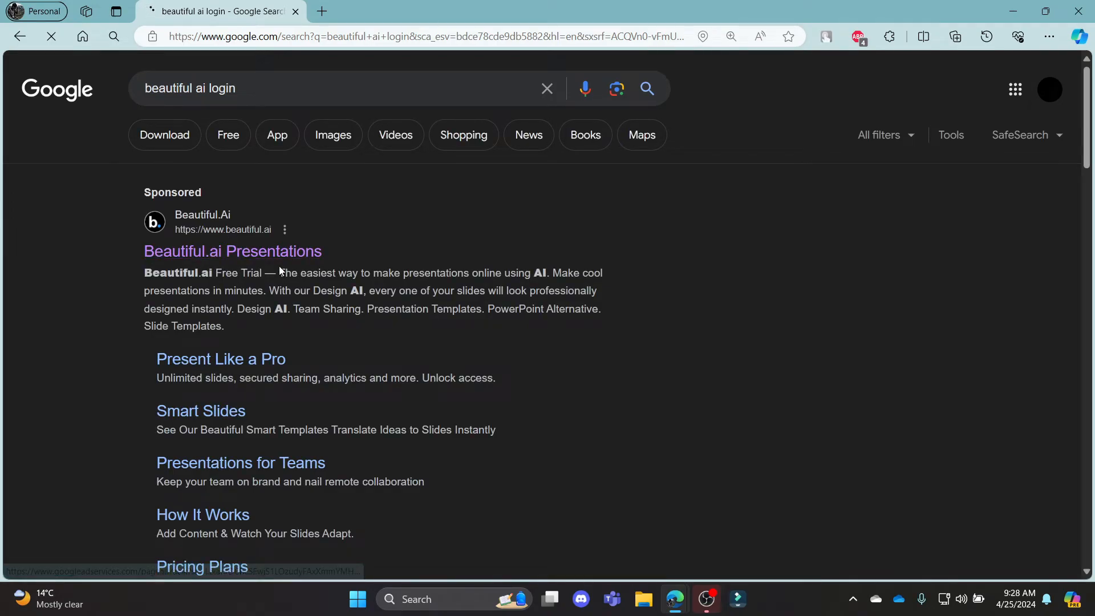
Go from the sponsored Beautiful.ai Presentations result to the site's Login page
{"action": "left_click", "coordinate": [232, 251]}
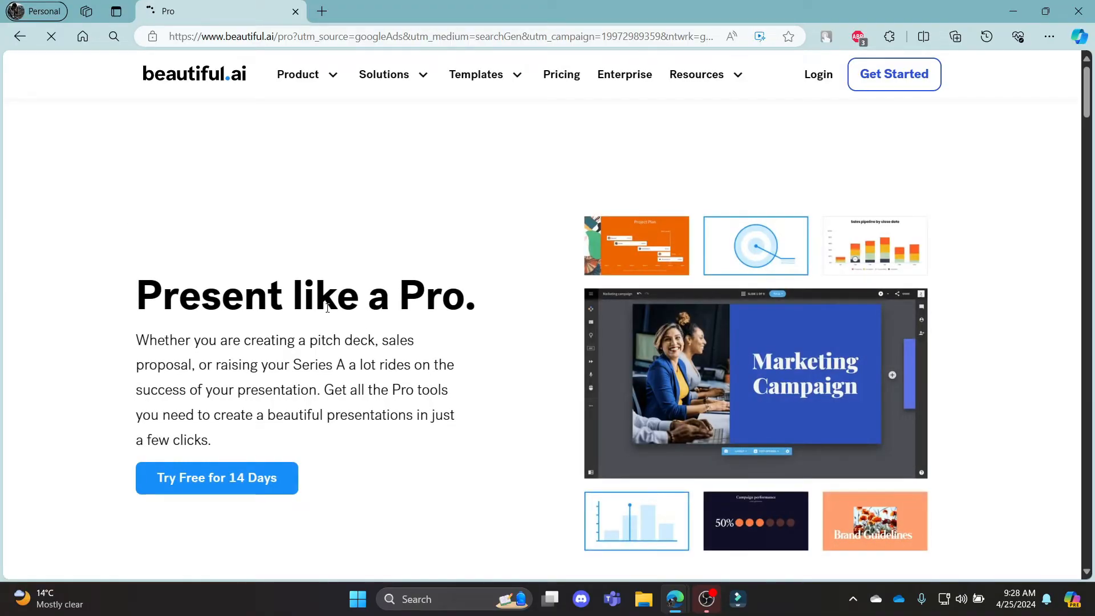
{"action": "left_click", "coordinate": [383, 74]}
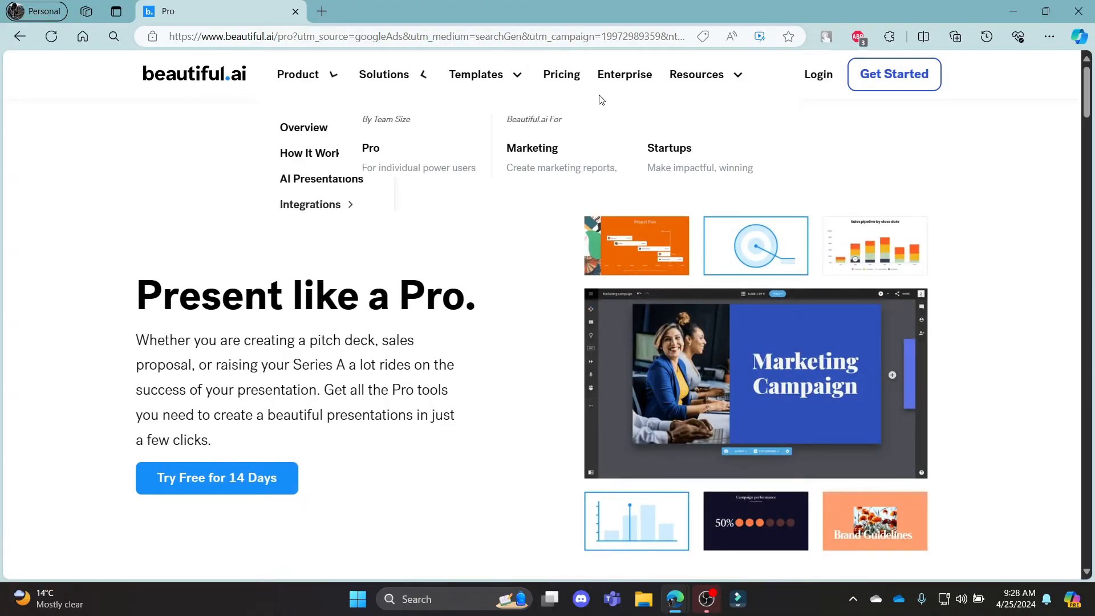
{"action": "mouse_move", "coordinate": [817, 74]}
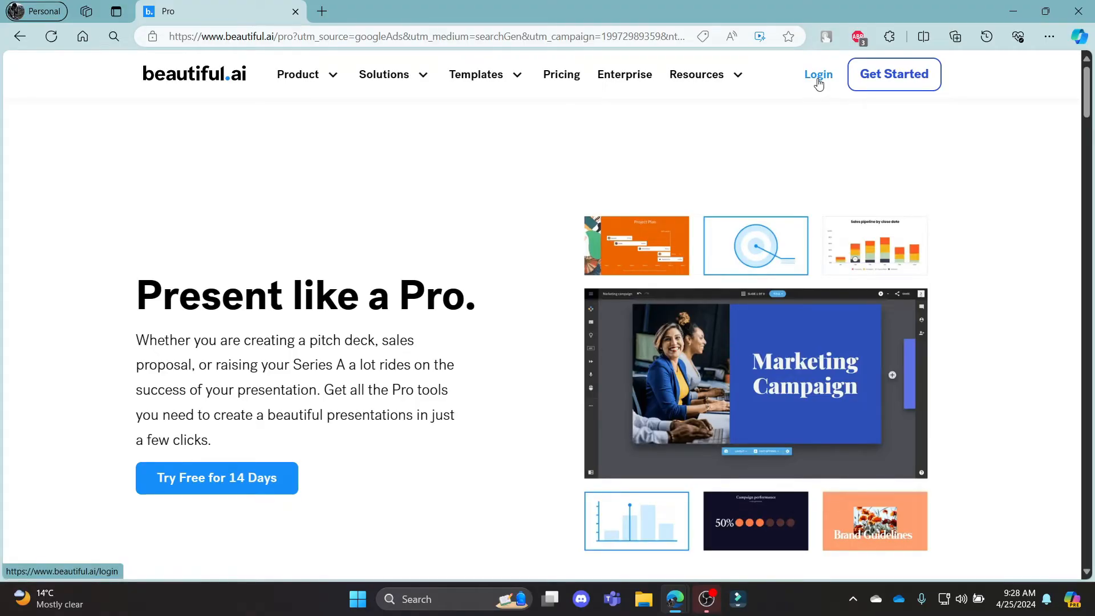
{"action": "left_click", "coordinate": [817, 74]}
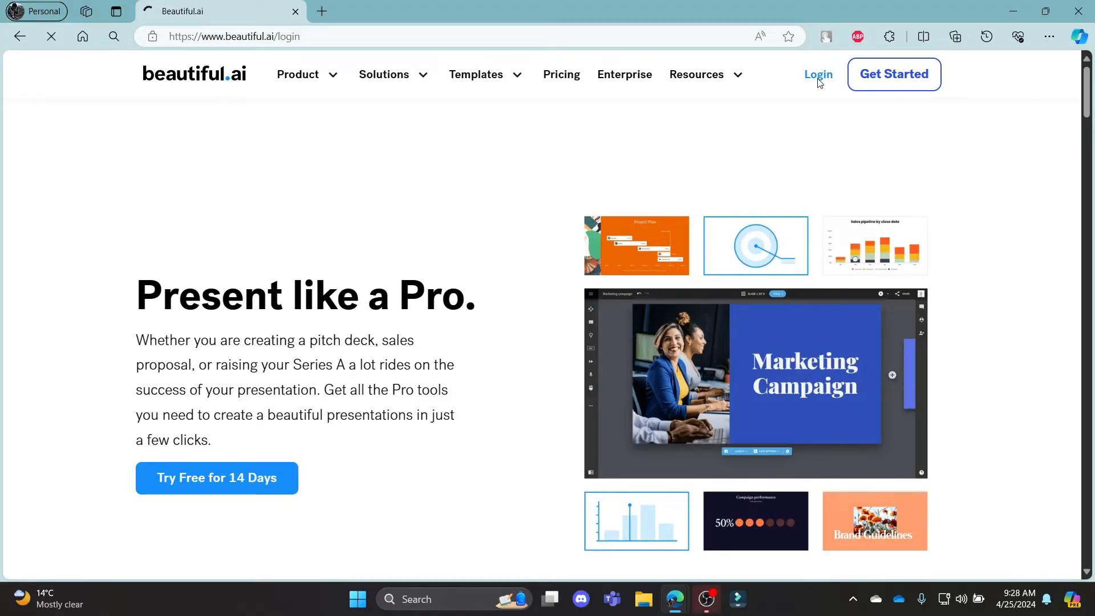
Land on the Beautiful.ai sign-in page with Continue With Google and email/password fields
{"action": "left_click", "coordinate": [816, 76]}
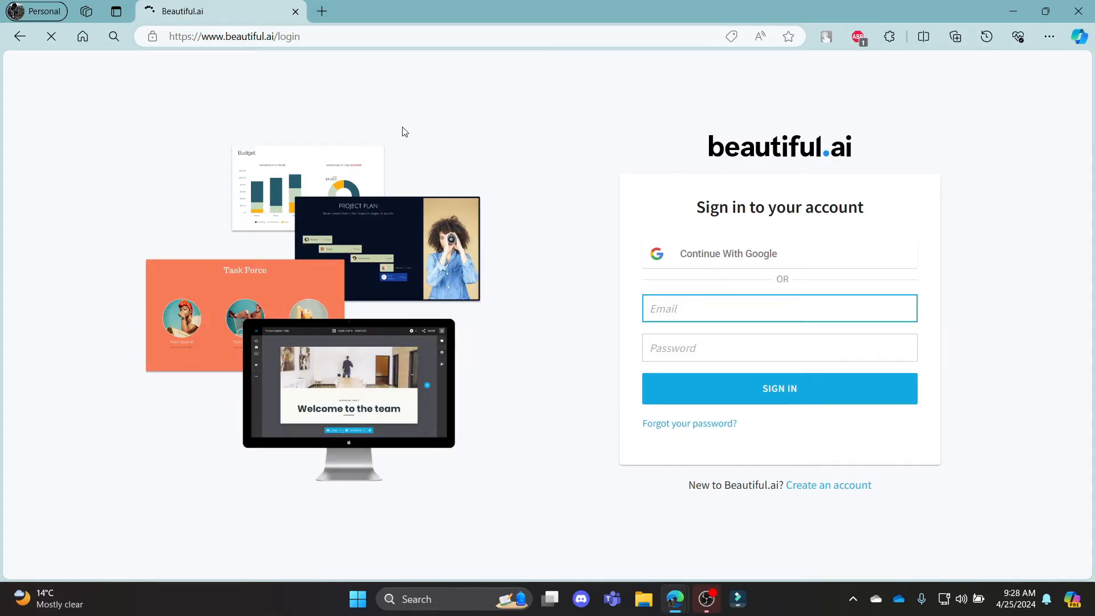
{"action": "mouse_move", "coordinate": [763, 285]}
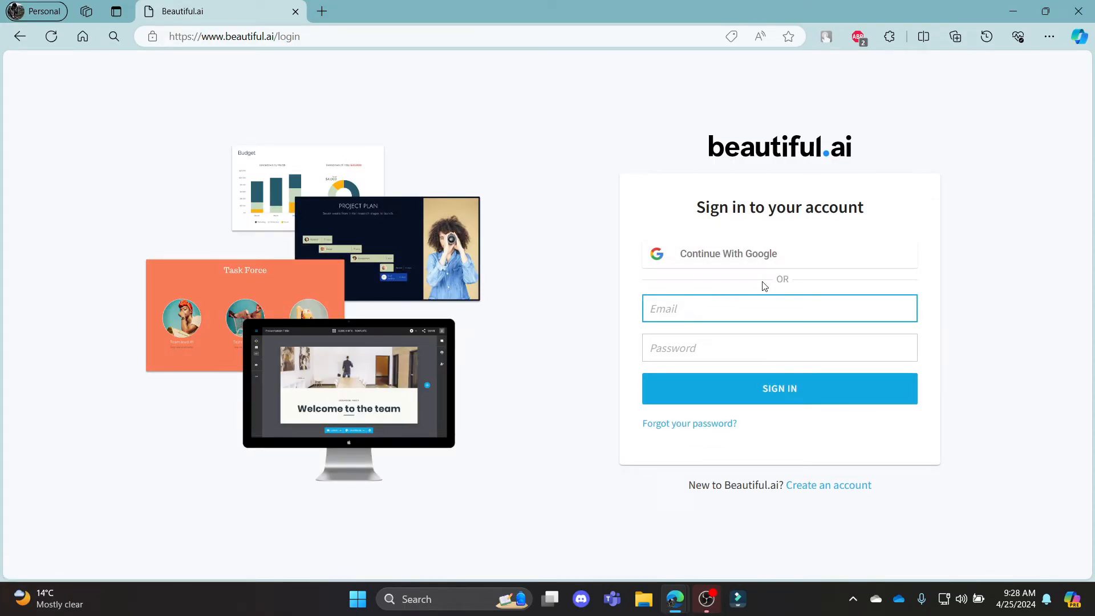
{"action": "mouse_move", "coordinate": [733, 258]}
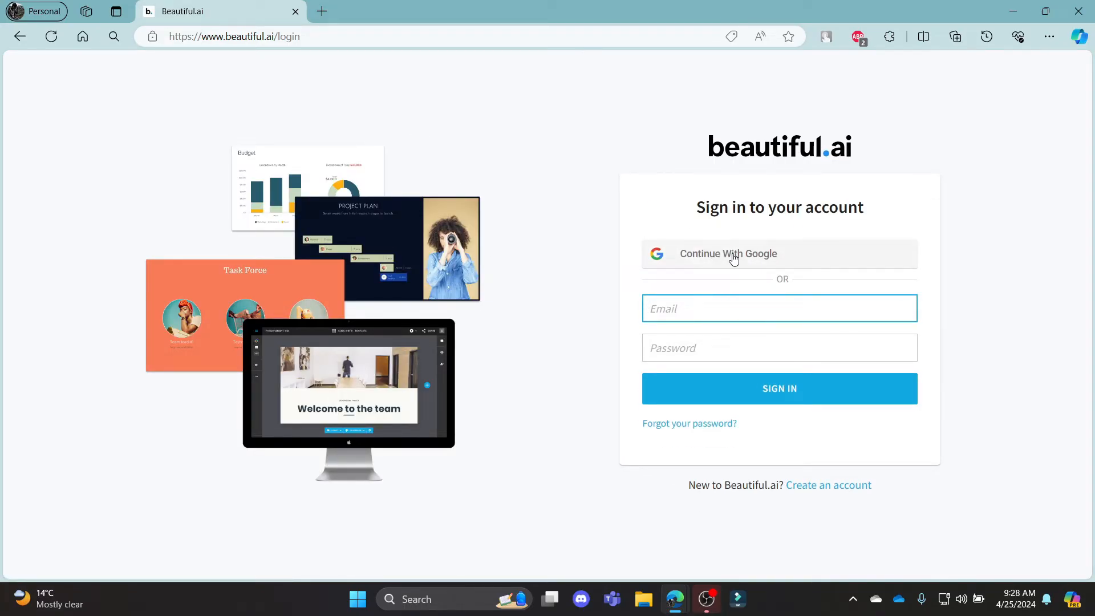
{"action": "mouse_move", "coordinate": [767, 262]}
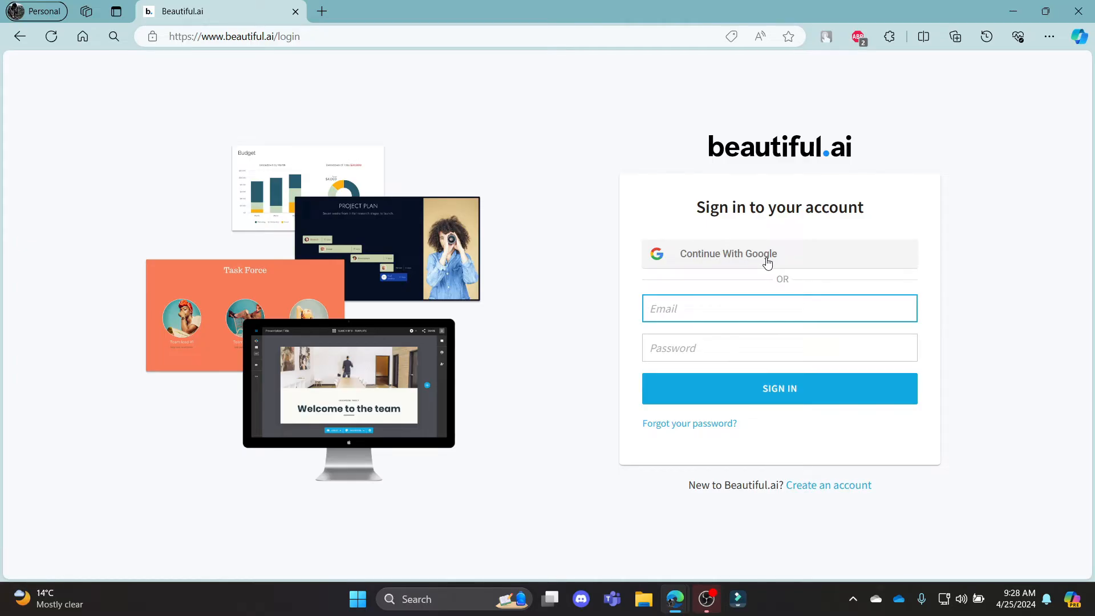
{"action": "left_click", "coordinate": [779, 308]}
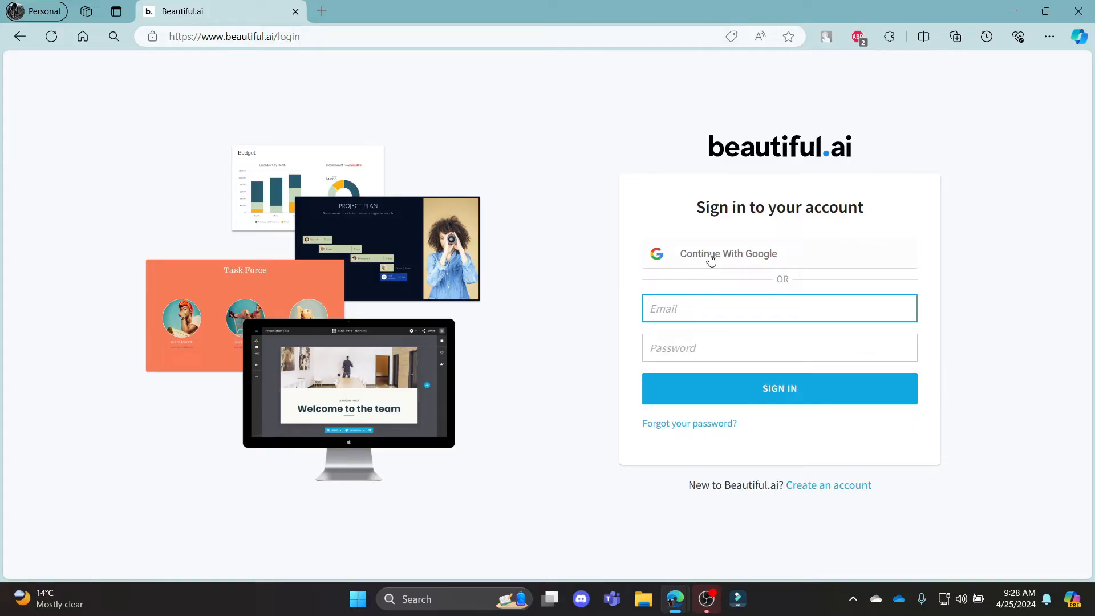
{"action": "mouse_move", "coordinate": [750, 263]}
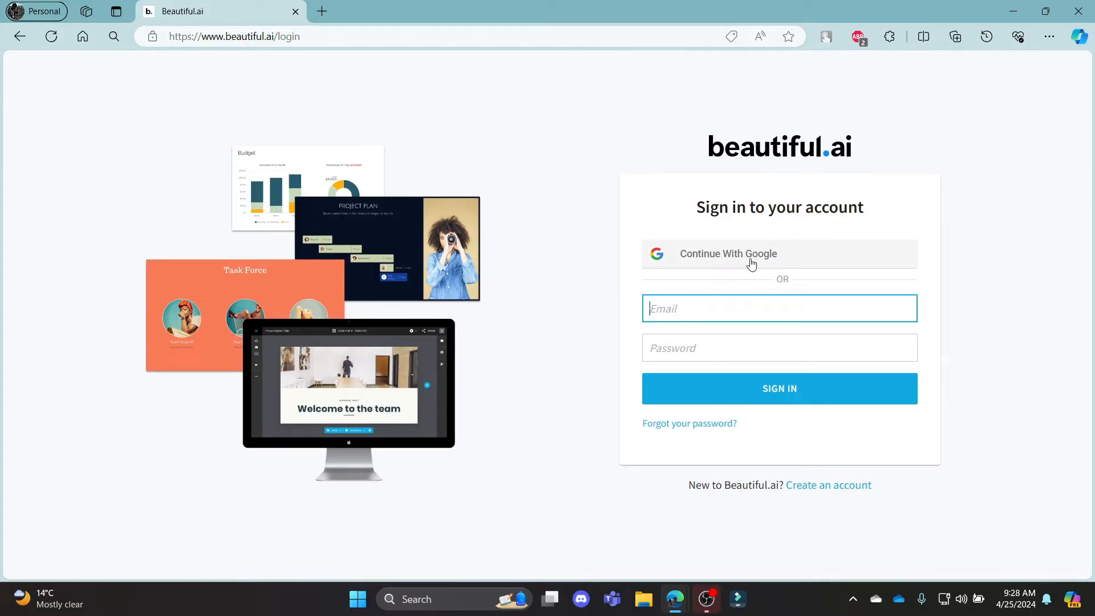
{"action": "mouse_move", "coordinate": [759, 249]}
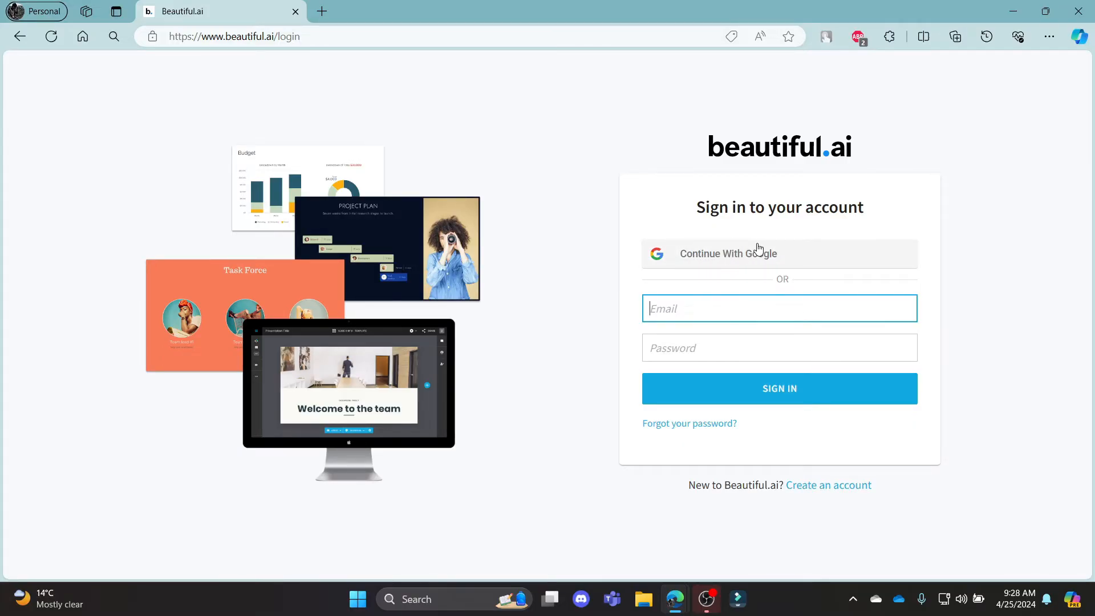
{"action": "mouse_move", "coordinate": [733, 272]}
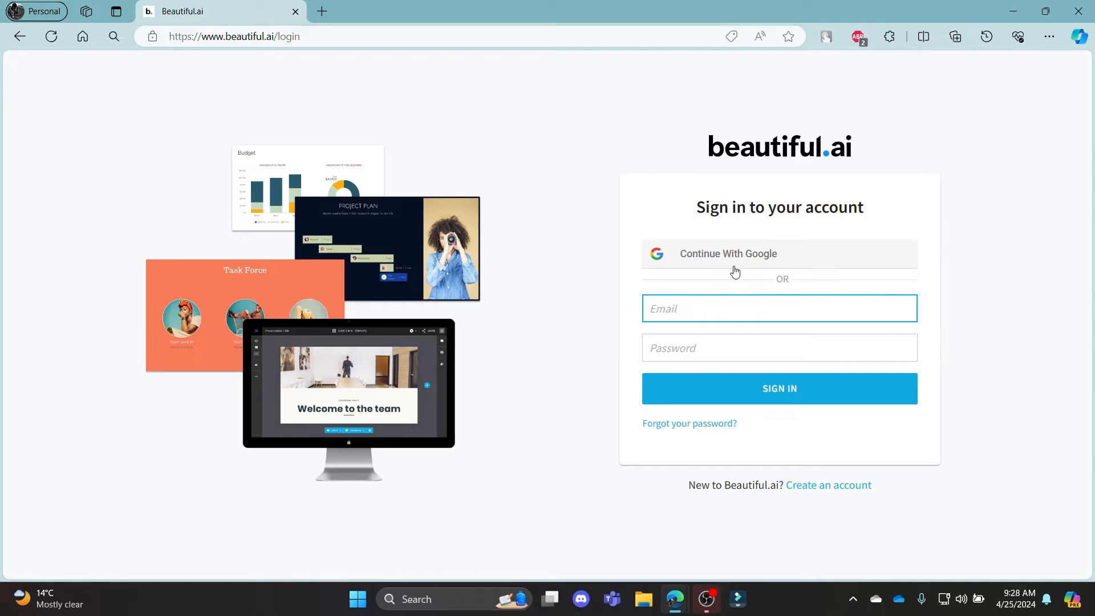
{"action": "mouse_move", "coordinate": [717, 260]}
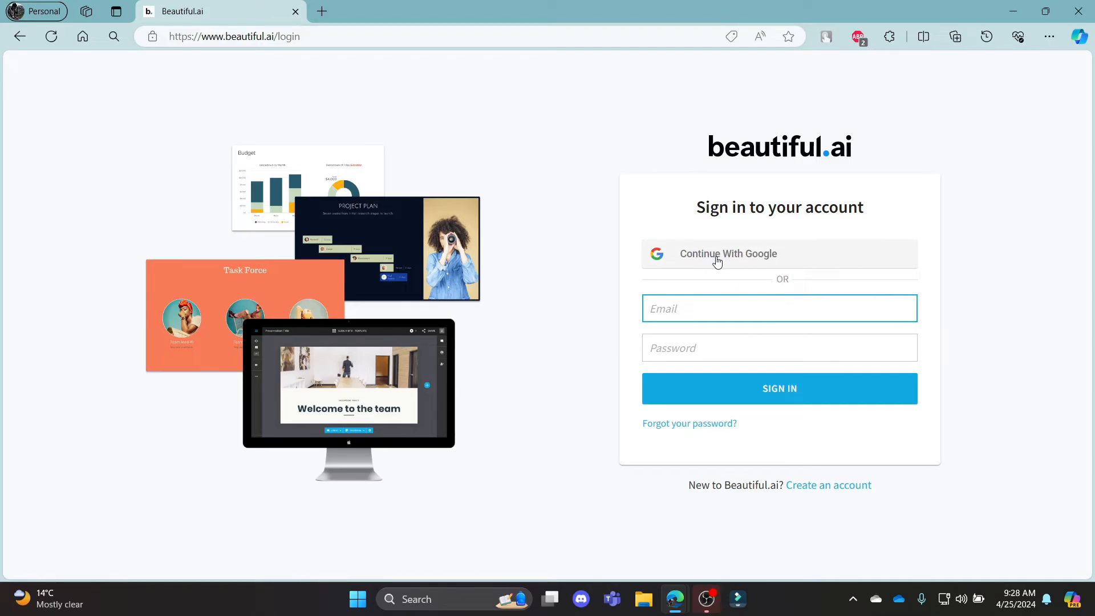
{"action": "mouse_move", "coordinate": [735, 262]}
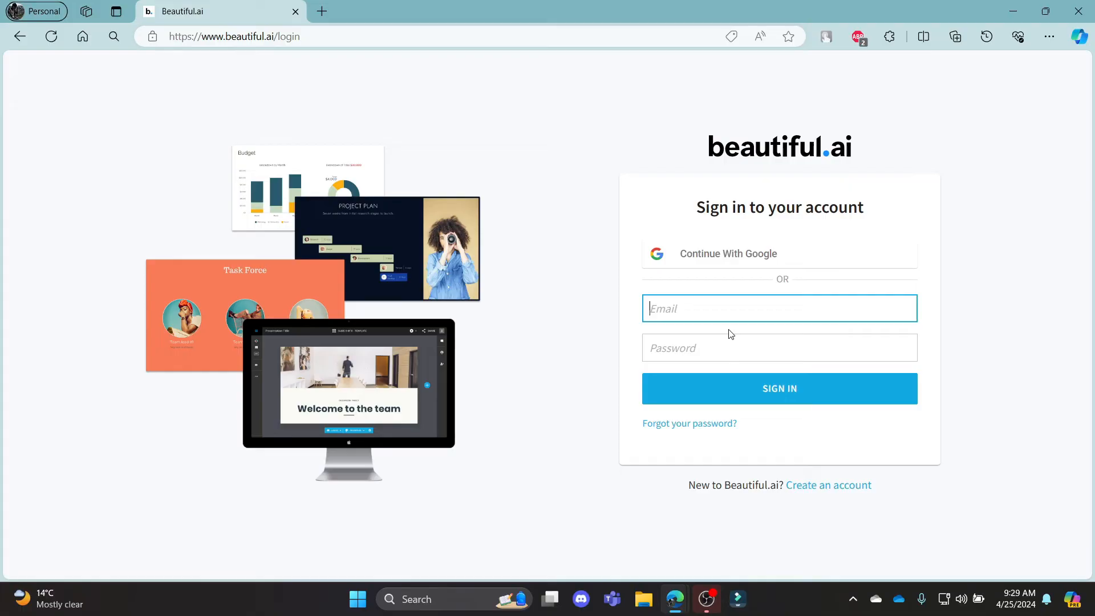
{"action": "mouse_move", "coordinate": [710, 315]}
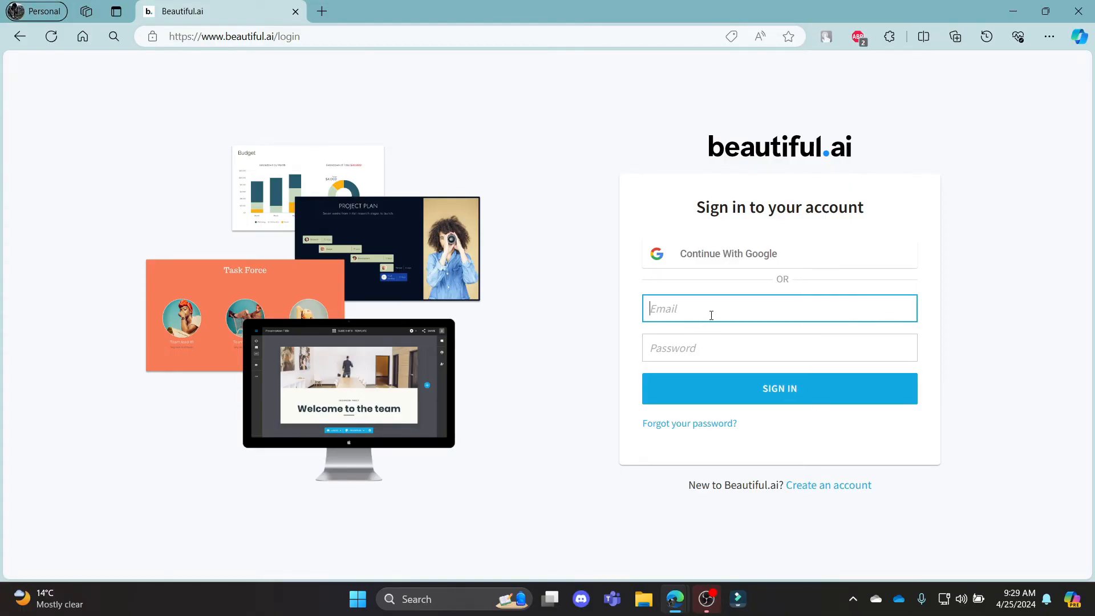
{"action": "mouse_move", "coordinate": [801, 396]}
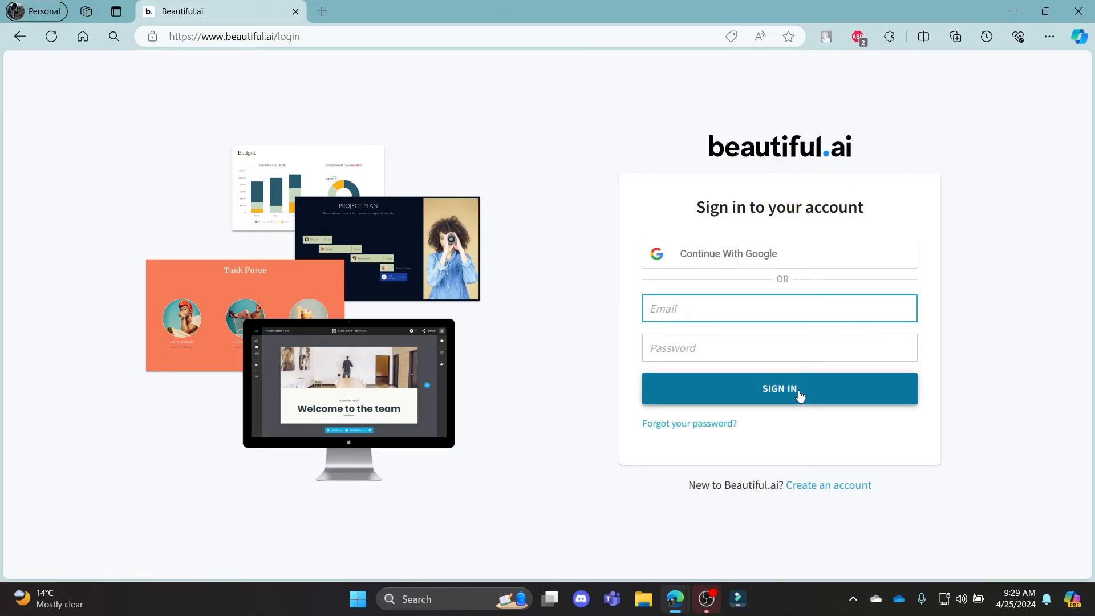
{"action": "mouse_move", "coordinate": [789, 395]}
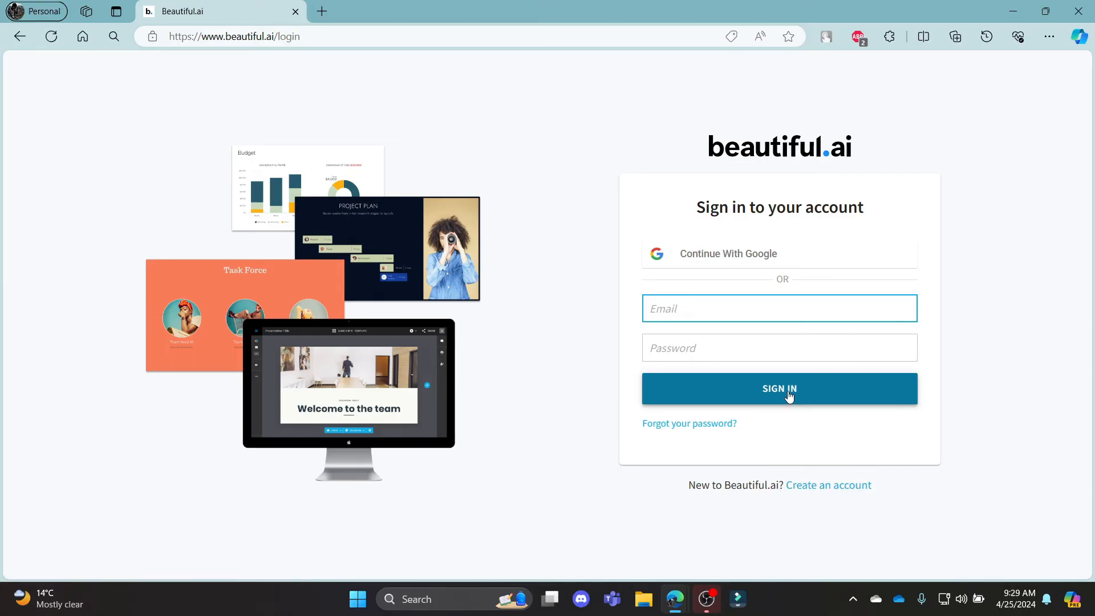
{"action": "mouse_move", "coordinate": [746, 408]}
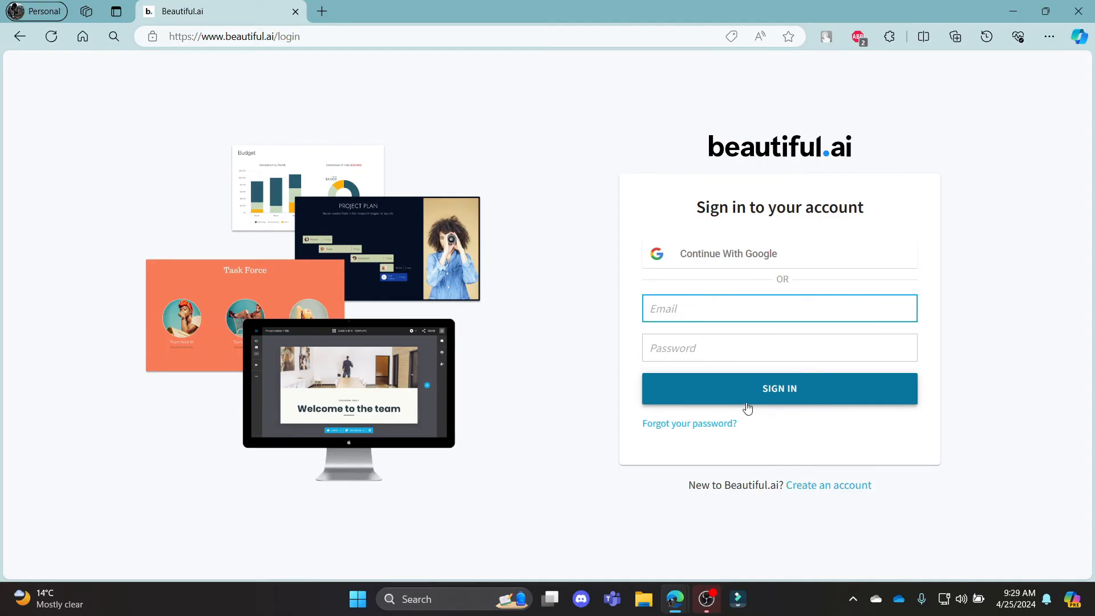
{"action": "mouse_move", "coordinate": [688, 423]}
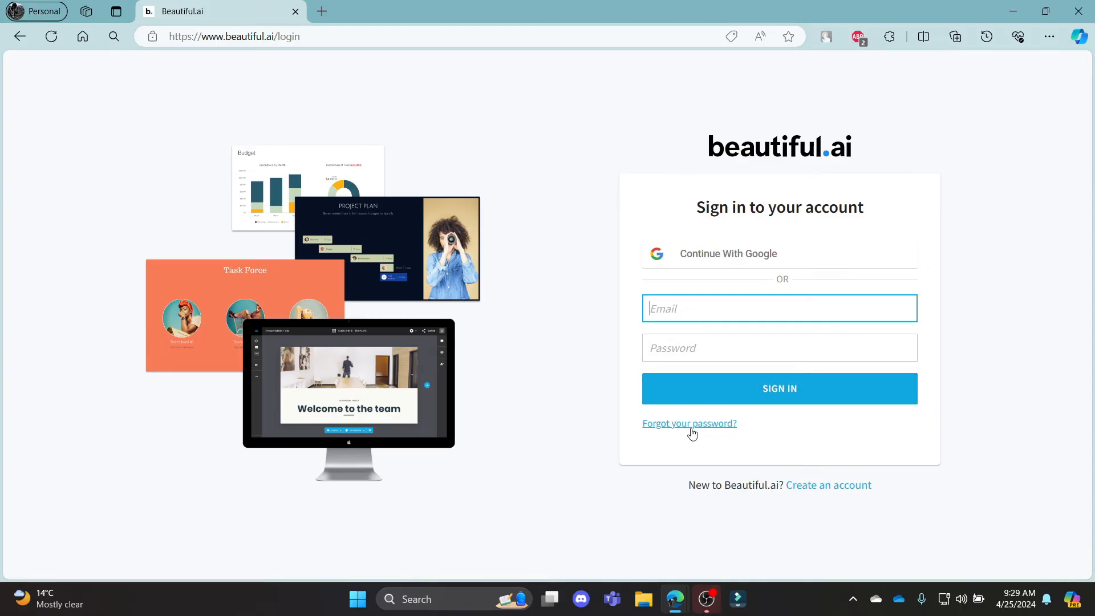
{"action": "mouse_move", "coordinate": [698, 433]}
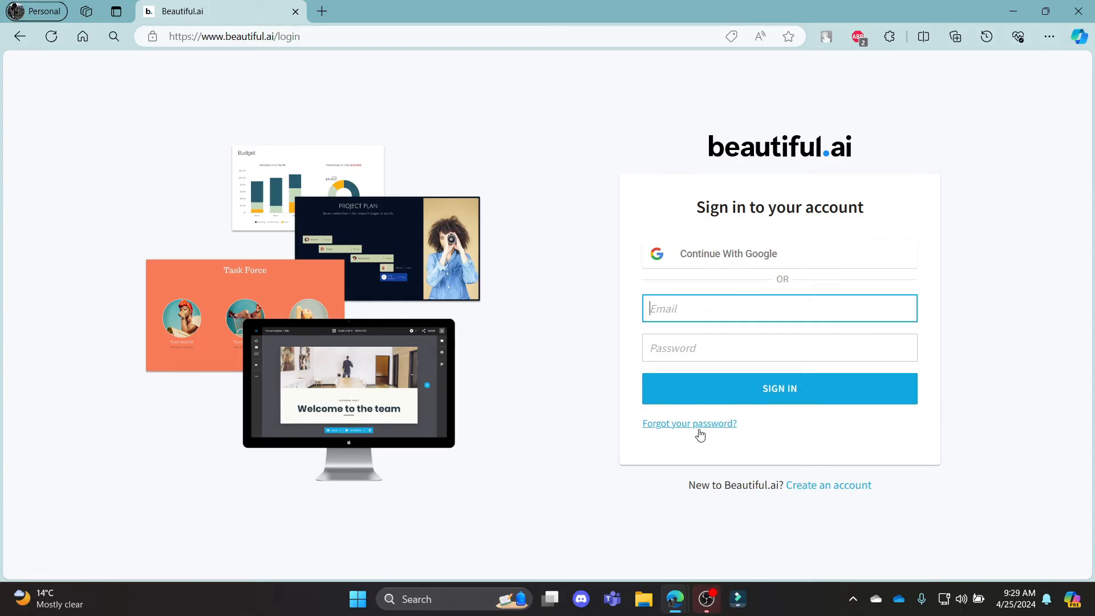
{"action": "mouse_move", "coordinate": [828, 485]}
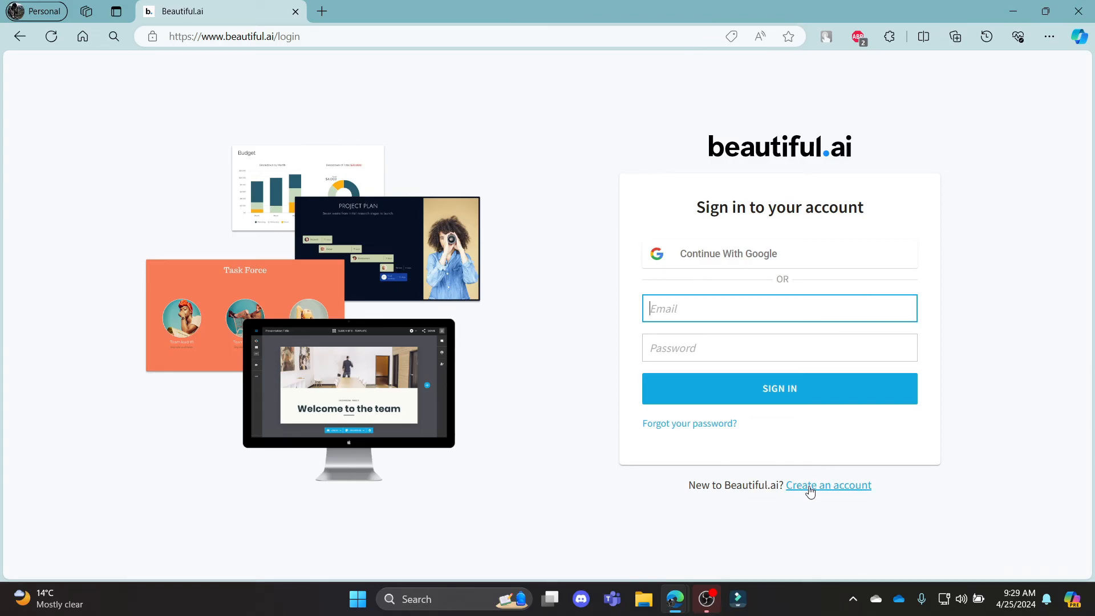
{"action": "mouse_move", "coordinate": [836, 487]}
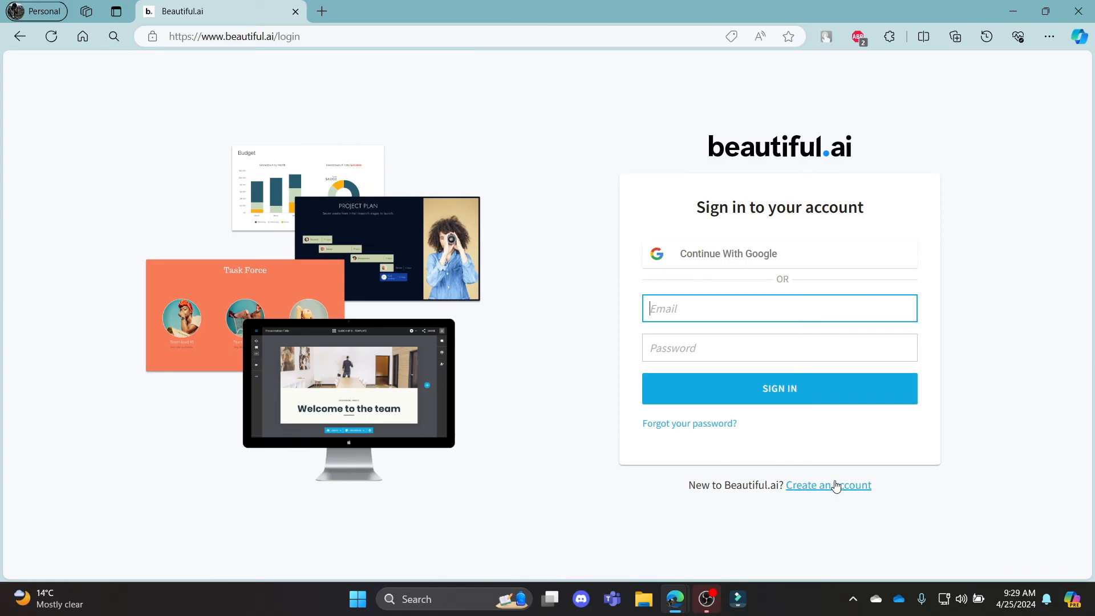
{"action": "mouse_move", "coordinate": [761, 181]}
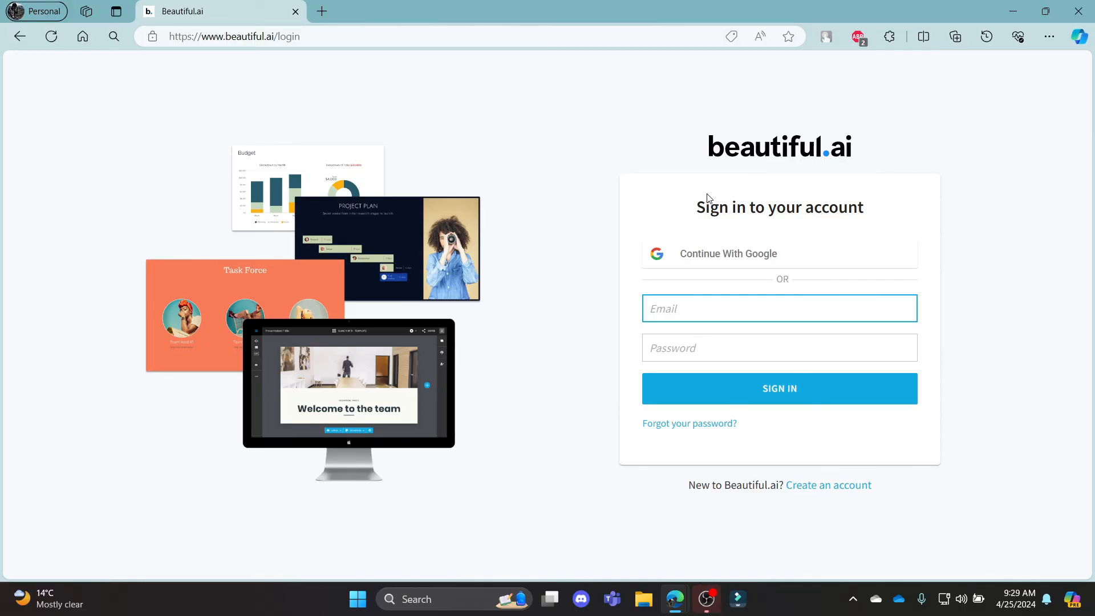
{"action": "mouse_move", "coordinate": [795, 167]}
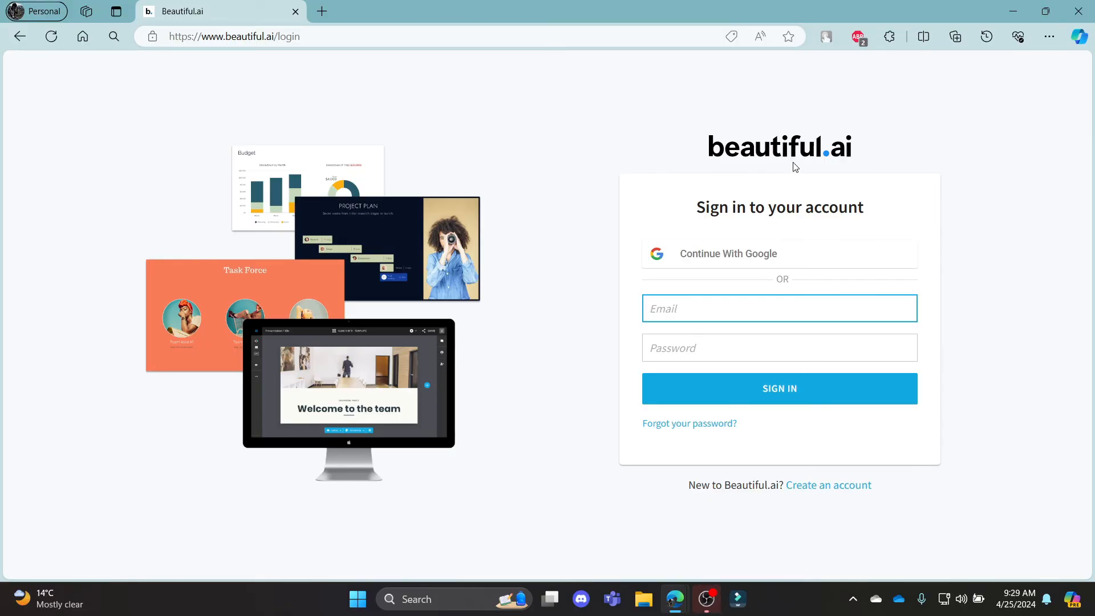
{"action": "mouse_move", "coordinate": [923, 163]}
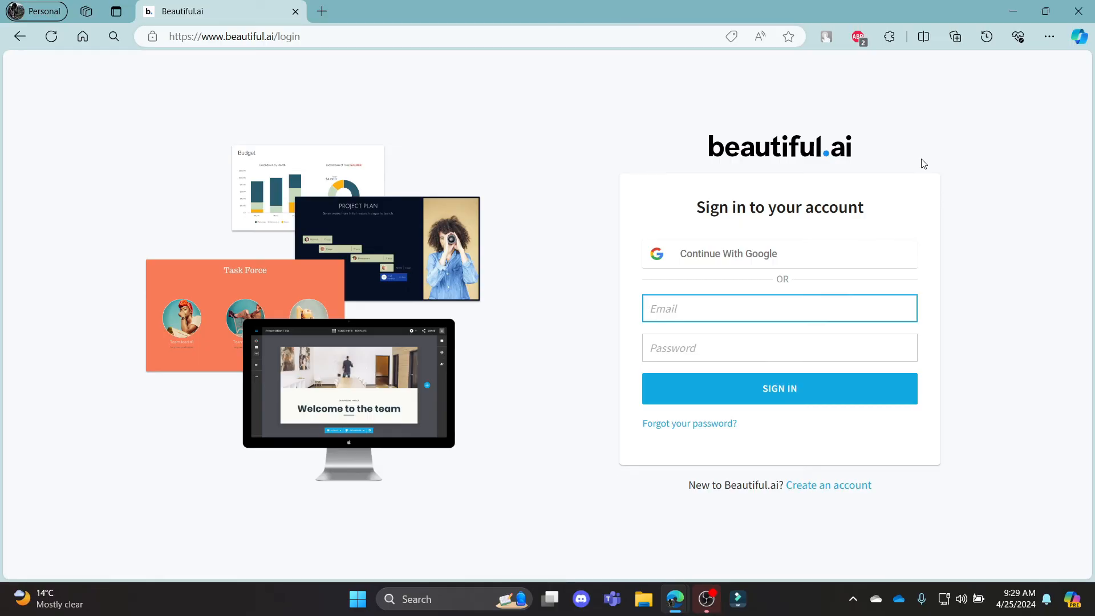